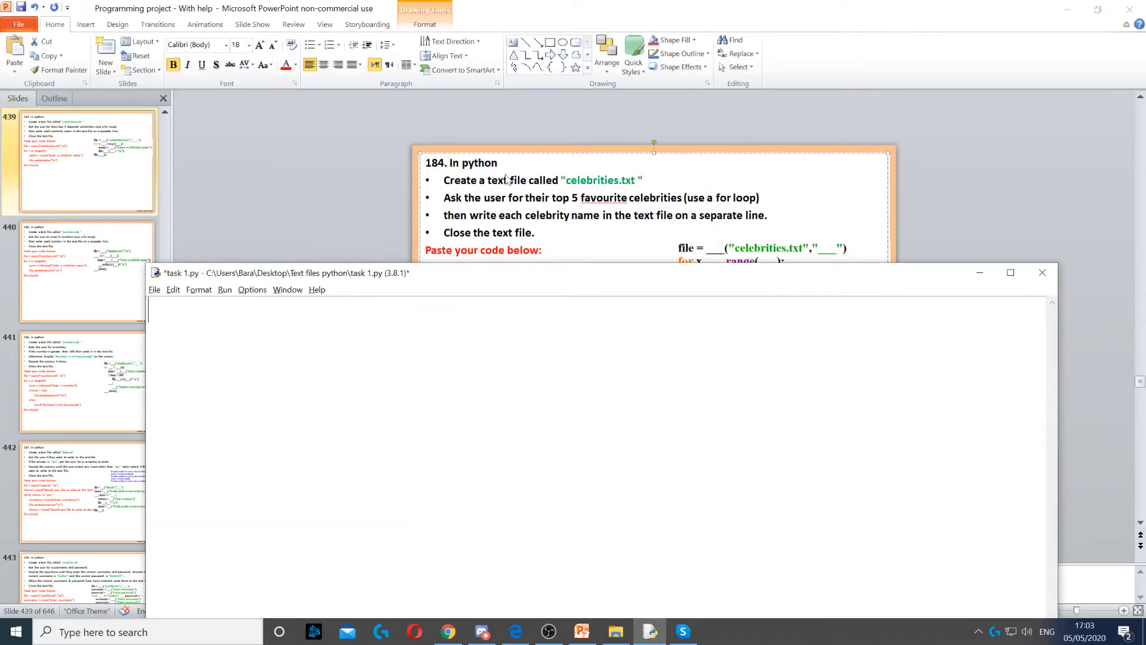
{"action": "mouse_move", "coordinate": [620, 205]}
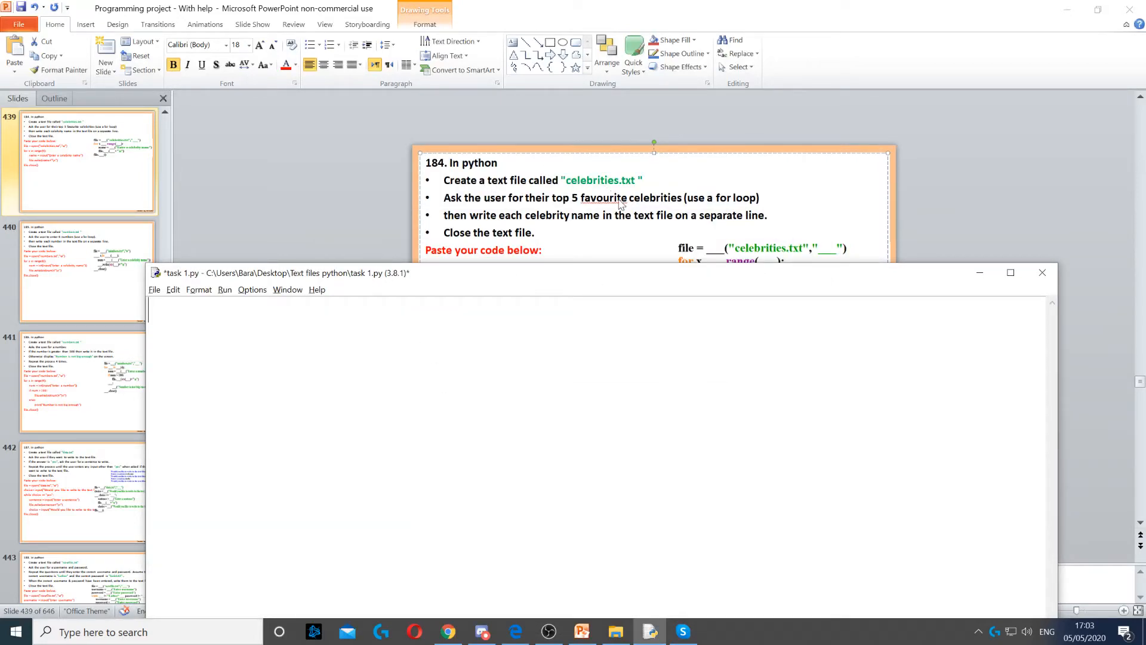
Begin the script with file = open("celebrities.txt","w") to open the file for writing.
{"action": "type", "text": "file = open(\"celebrities.txt\",\"w\")"}
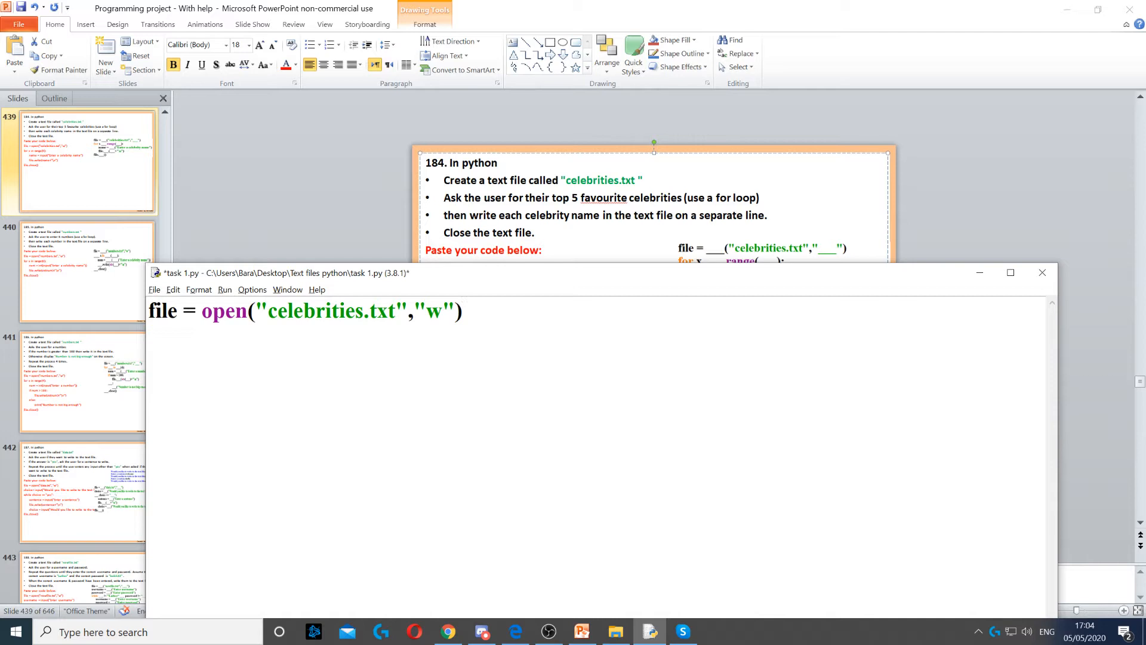
Add for x in range(5): with name = input("Enter a celebrity name") indented inside it.
{"action": "type", "text": "for x in range(5):"}
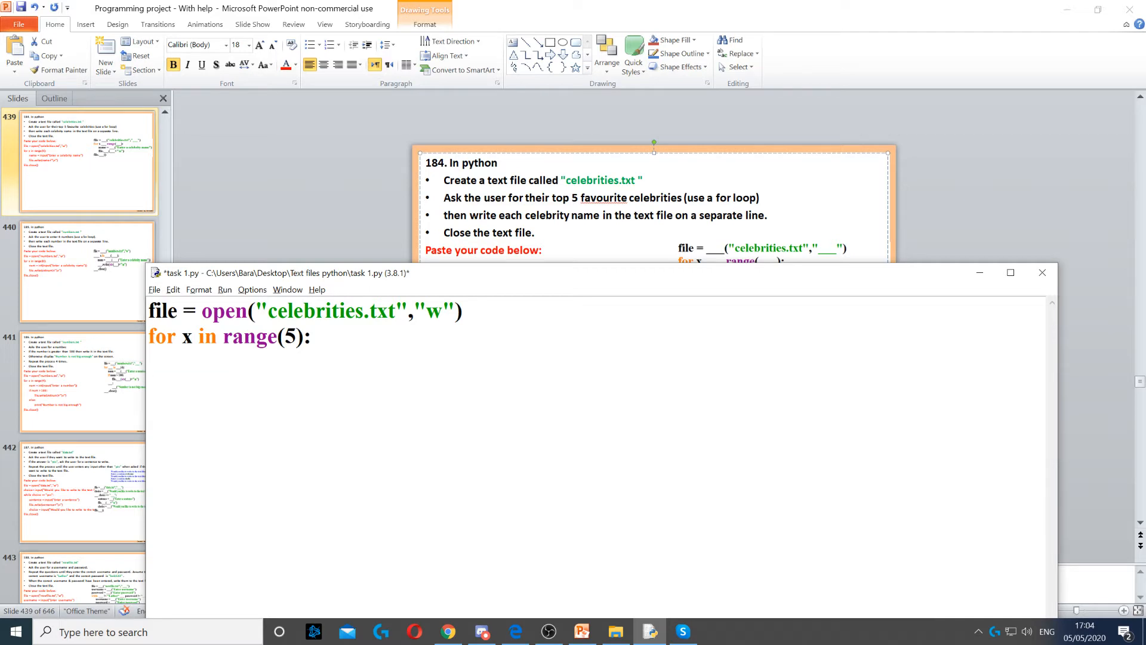
{"action": "type", "text": "name = input(\"Enter a celebrity name\")"}
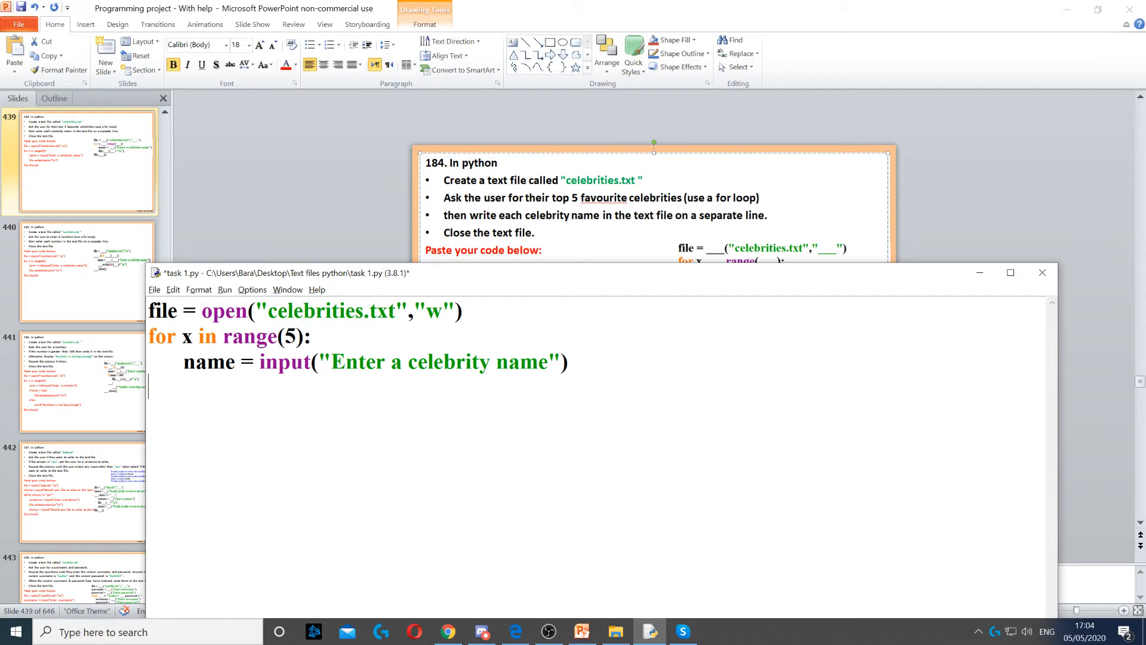
{"action": "key", "text": "Return"}
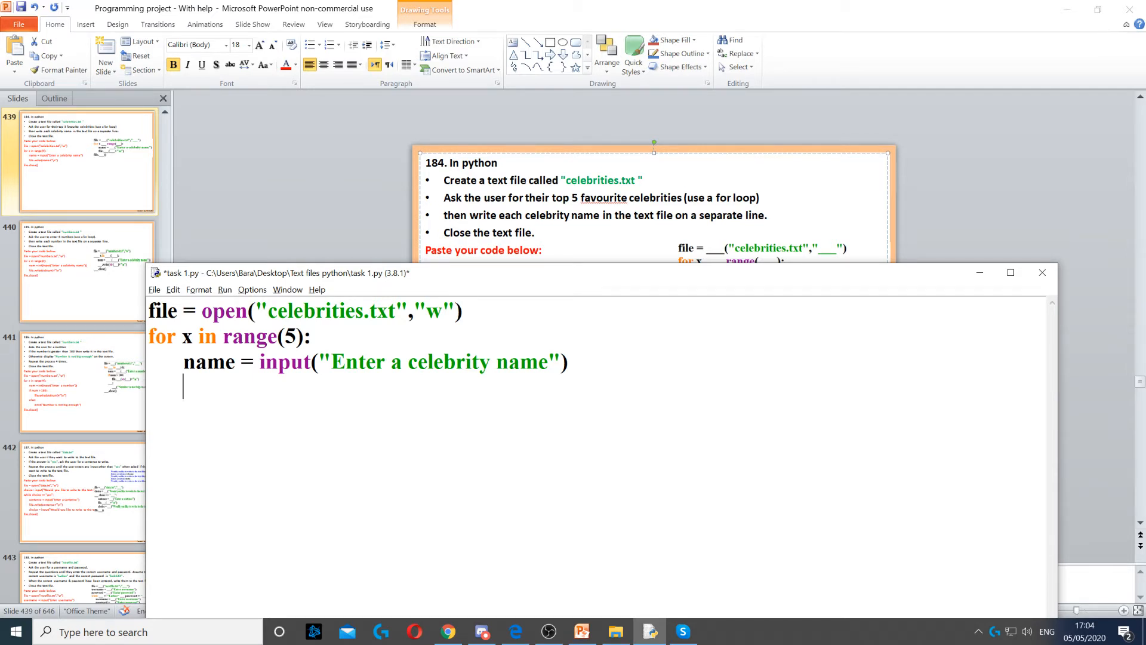
Write each name to the file on its own line with file.write(name+"\n") inside the loop.
{"action": "type", "text": "file.write(name+\"\\n\")"}
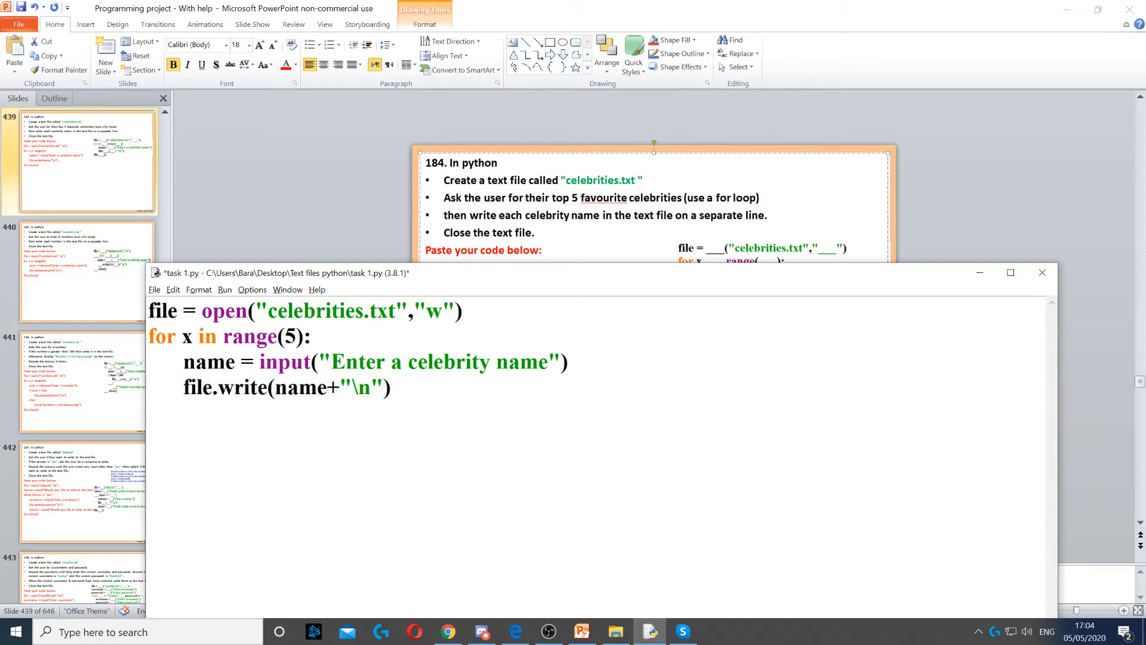
{"action": "double_click", "coordinate": [225, 387]}
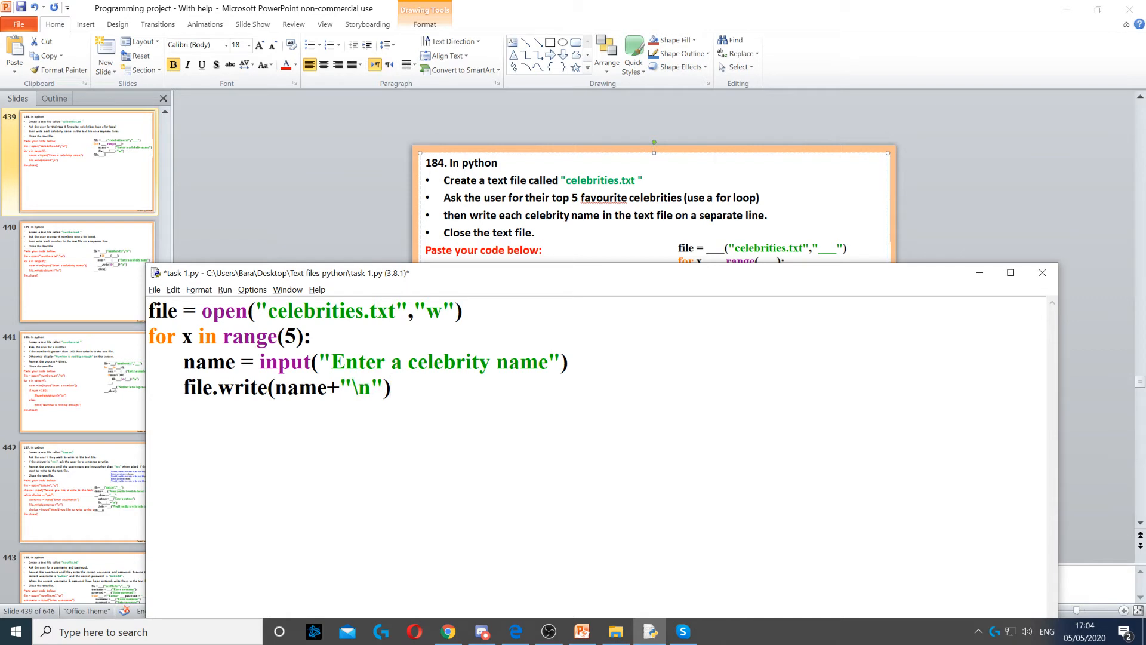
{"action": "left_click", "coordinate": [391, 386]}
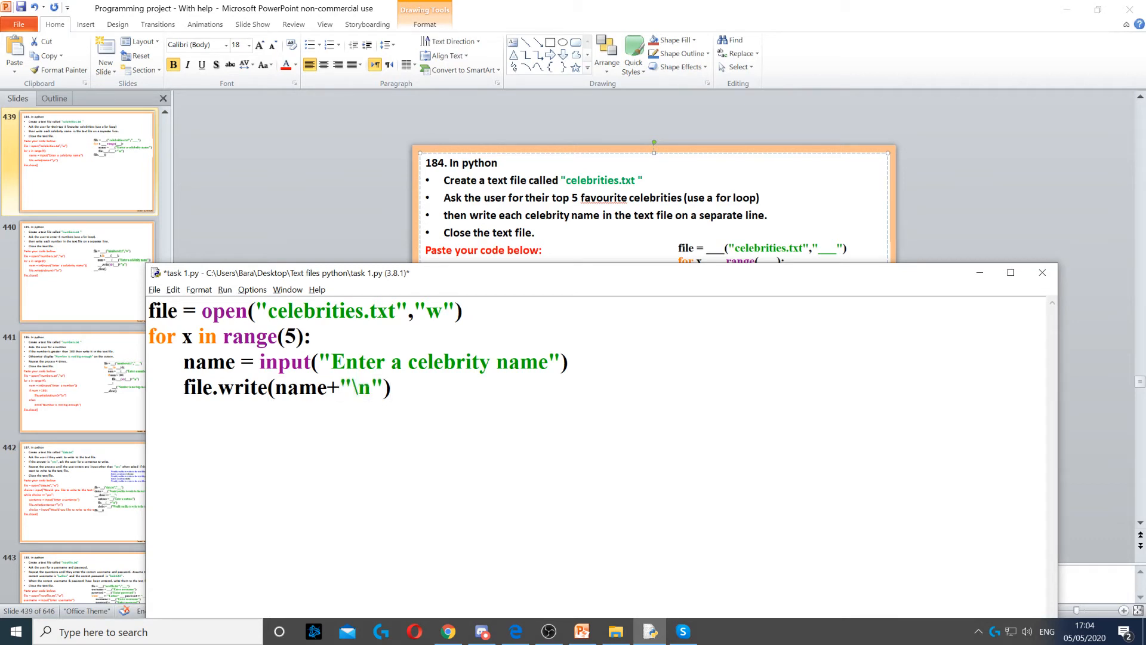
End the script with file.close(), run it with five names, and show the script's folder.
{"action": "type", "text": "file.close()"}
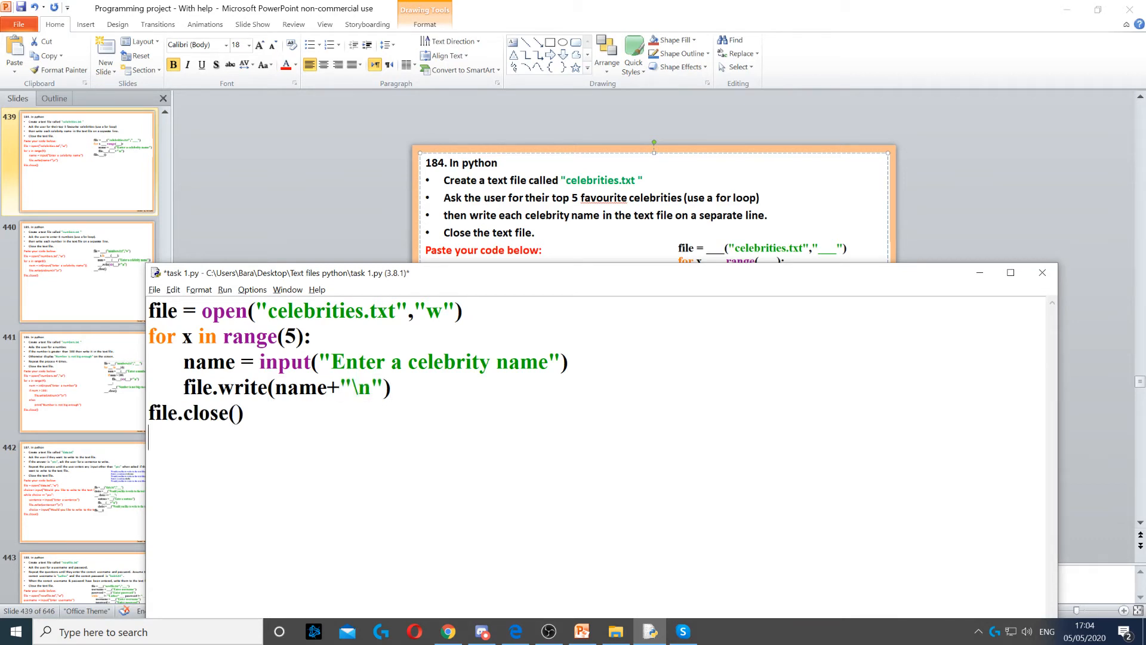
{"action": "left_click", "coordinate": [240, 413]}
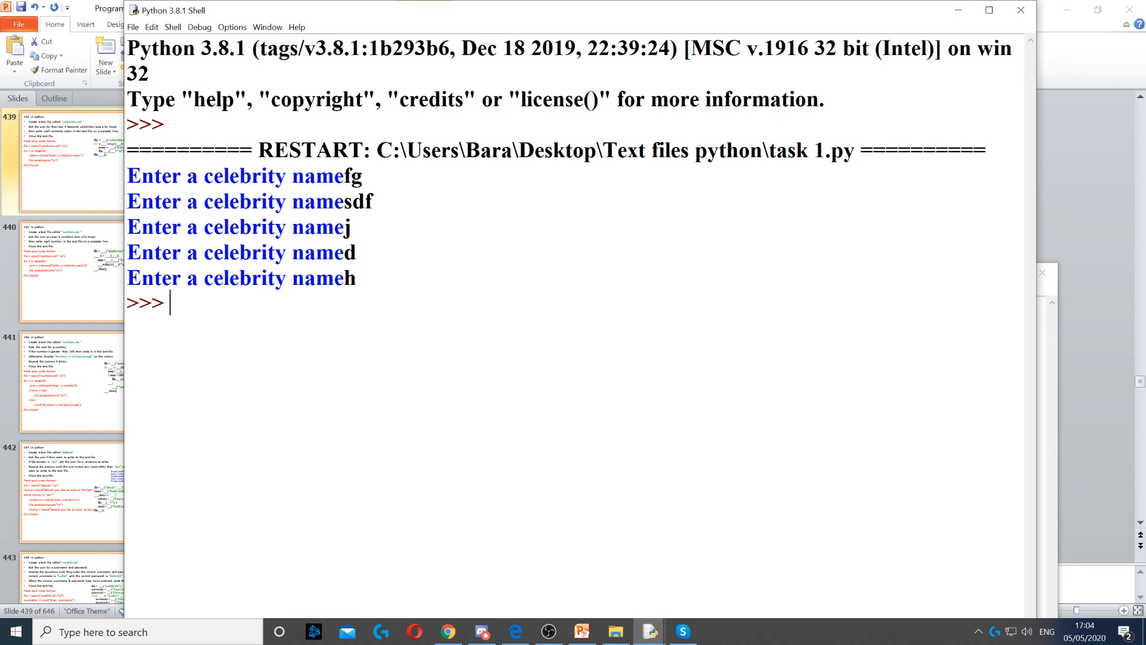
{"action": "left_click", "coordinate": [615, 632]}
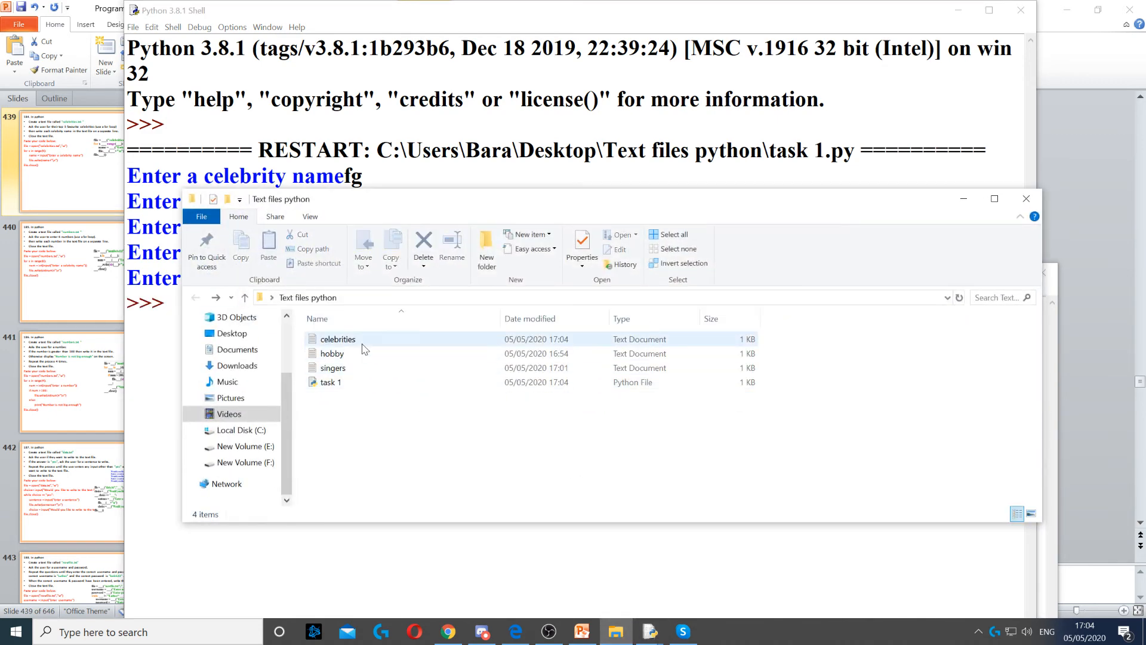
{"action": "double_click", "coordinate": [337, 338]}
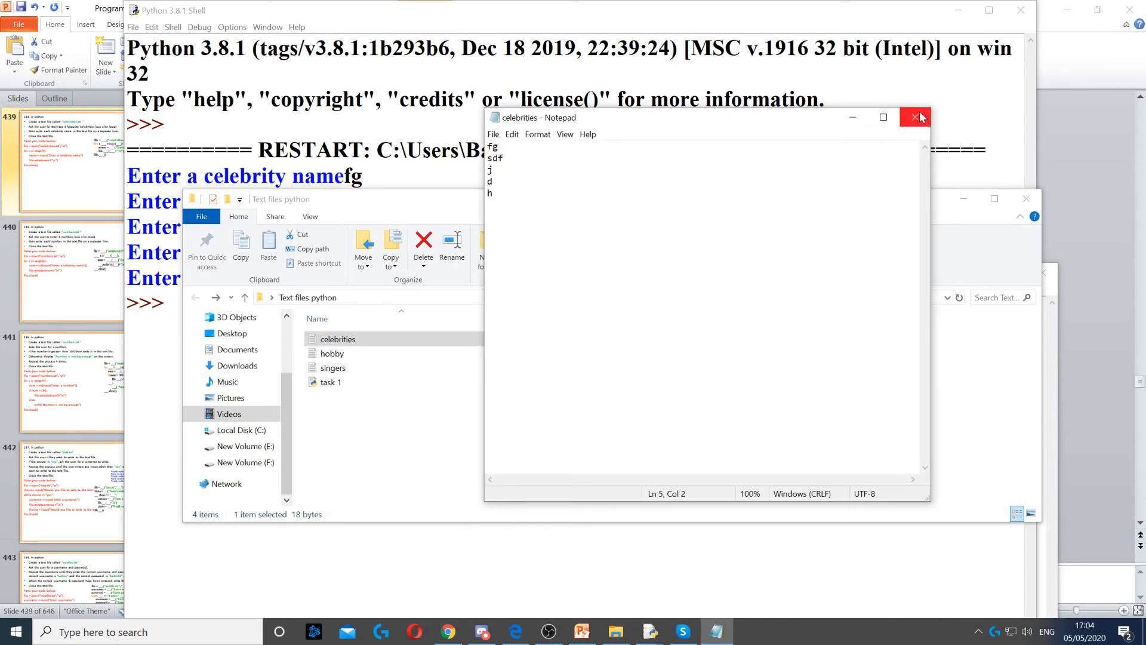
{"action": "left_click", "coordinate": [913, 117]}
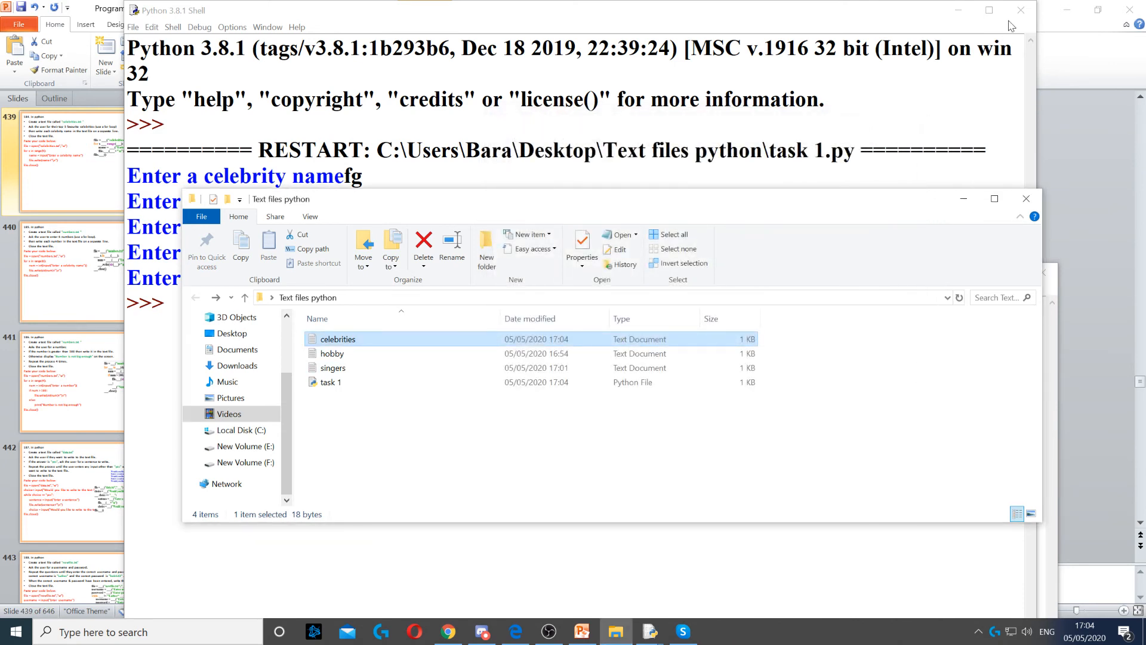